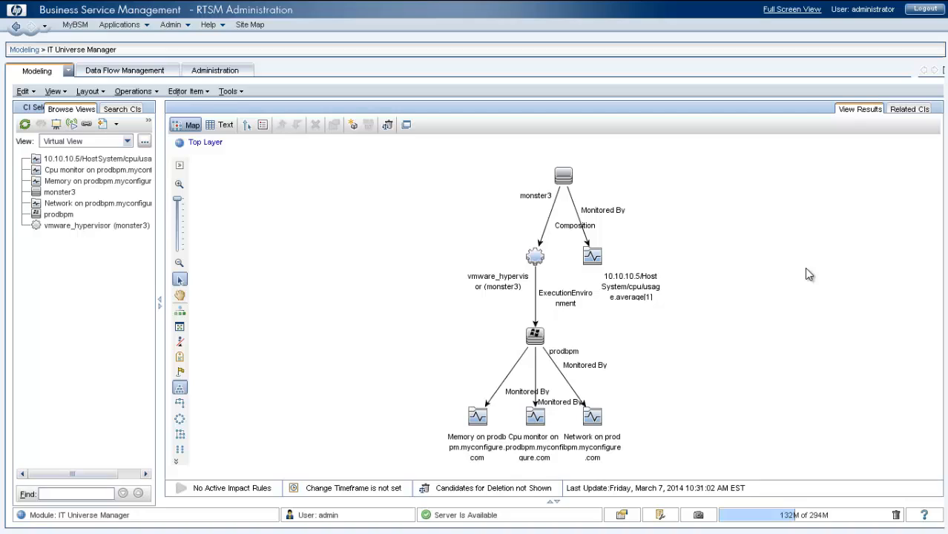
mouse_move(563, 175)
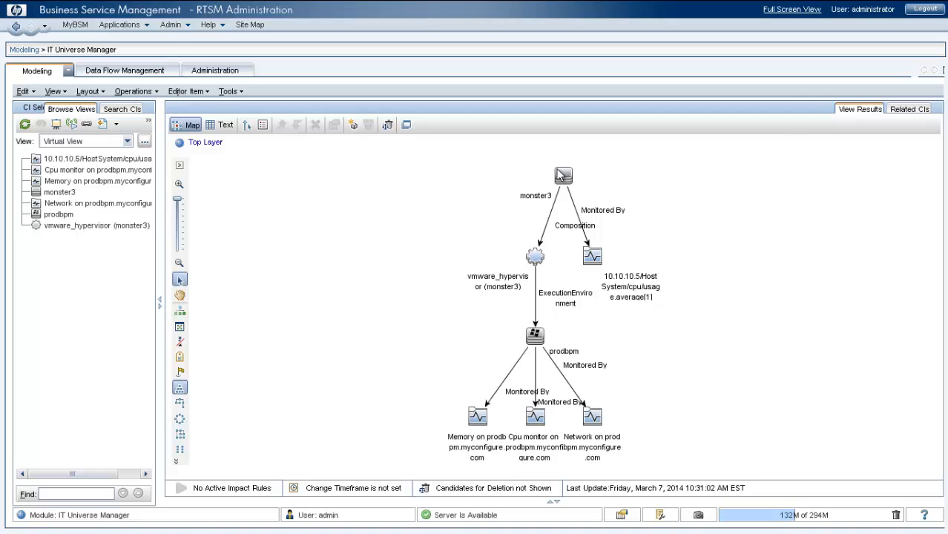
mouse_move(590, 215)
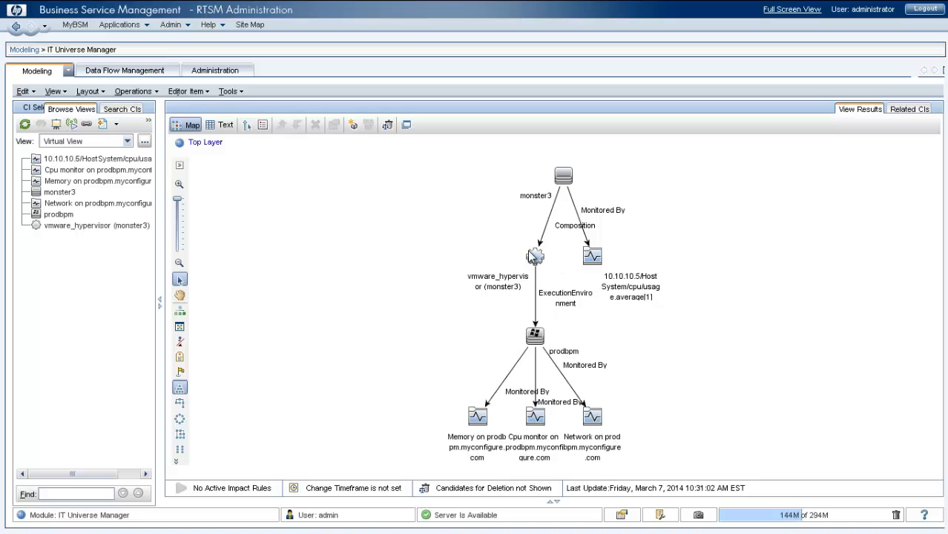
mouse_move(505, 297)
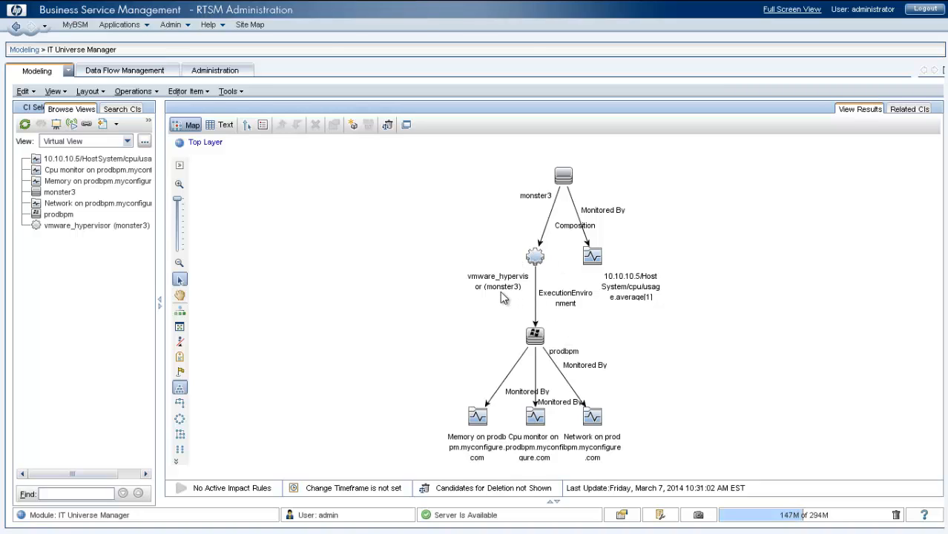
mouse_move(597, 245)
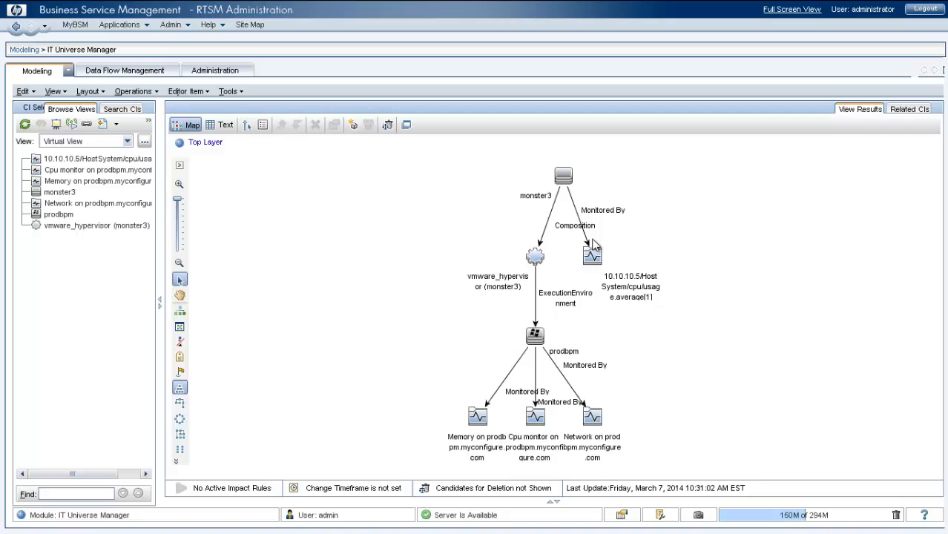
mouse_move(647, 306)
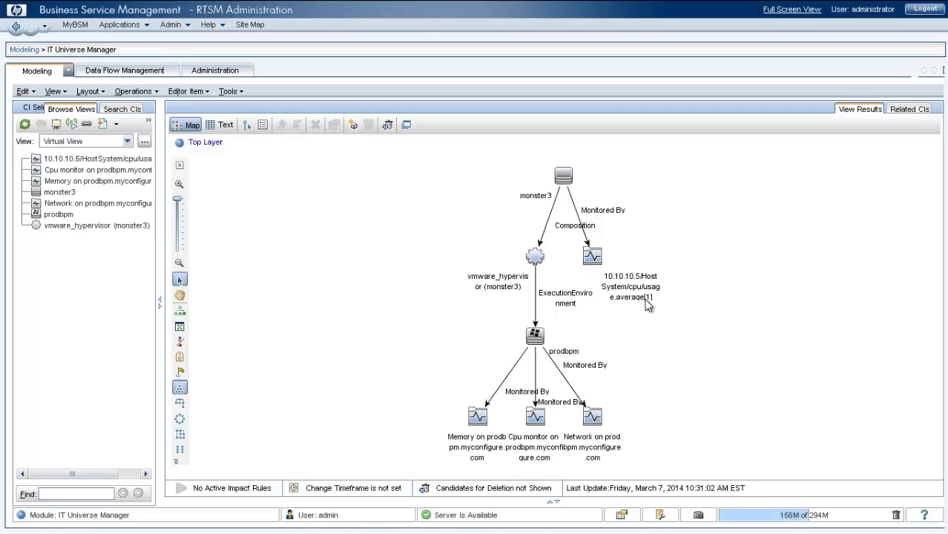
mouse_move(433, 436)
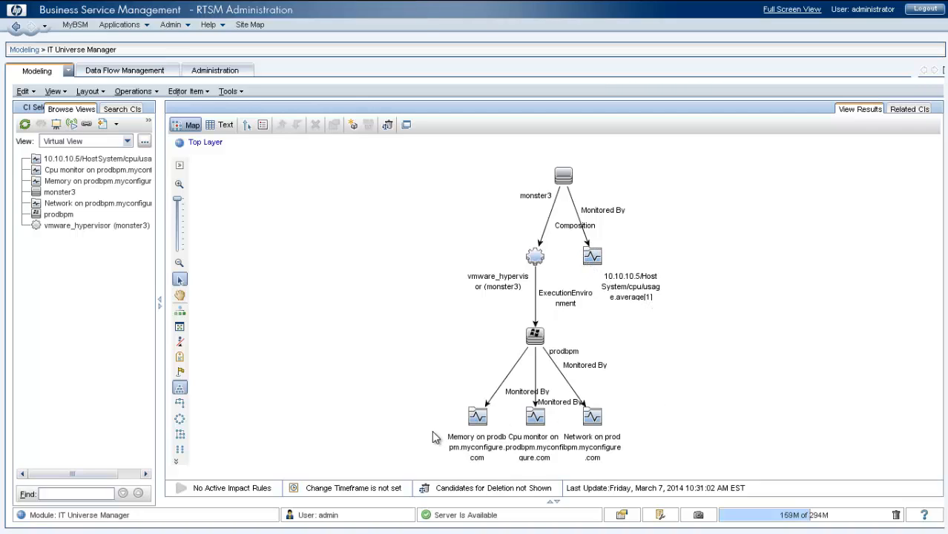
mouse_move(643, 437)
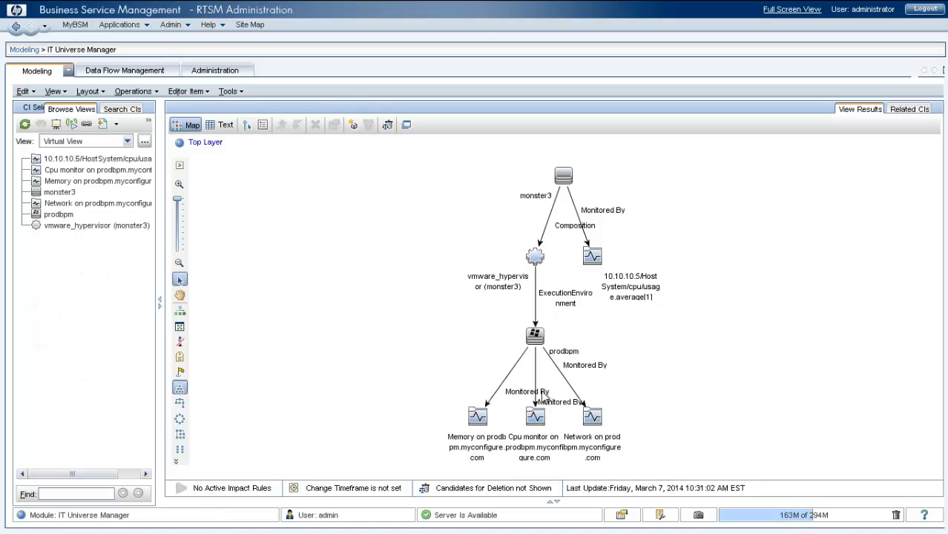
Switch the Browse Views selection from Virtual View to Application View.
click(126, 141)
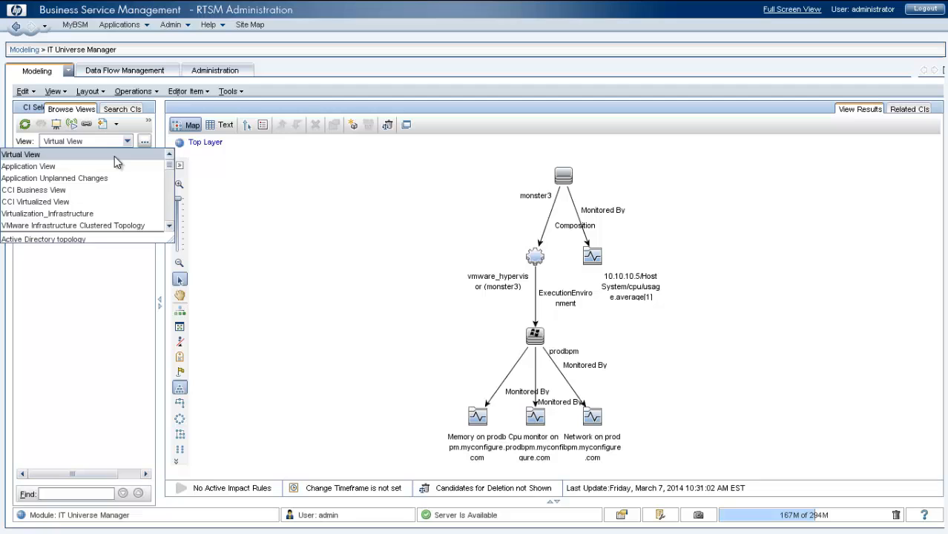
click(29, 166)
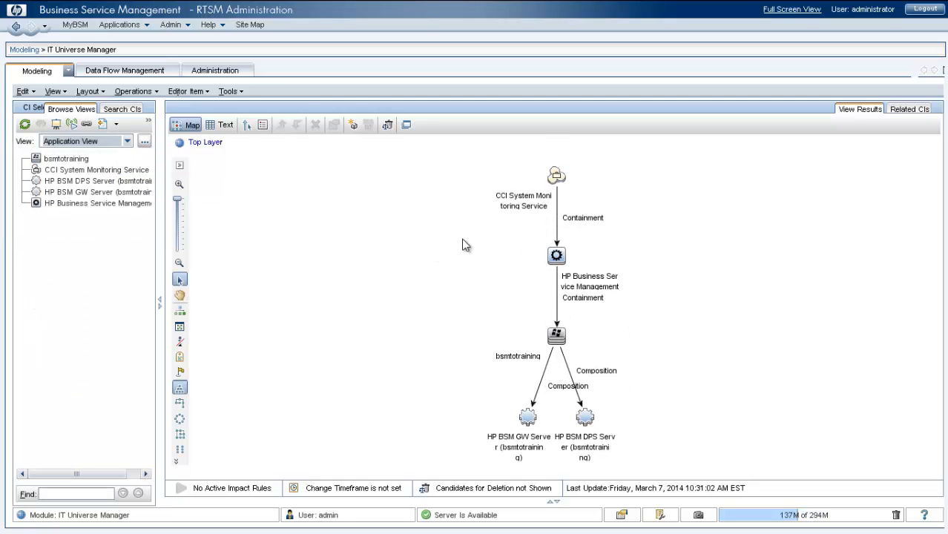
mouse_move(510, 237)
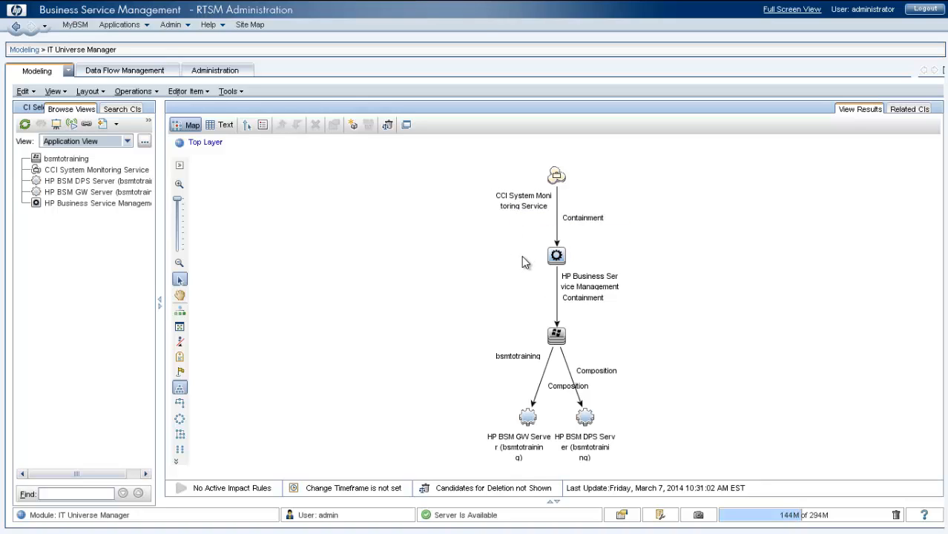
mouse_move(582, 452)
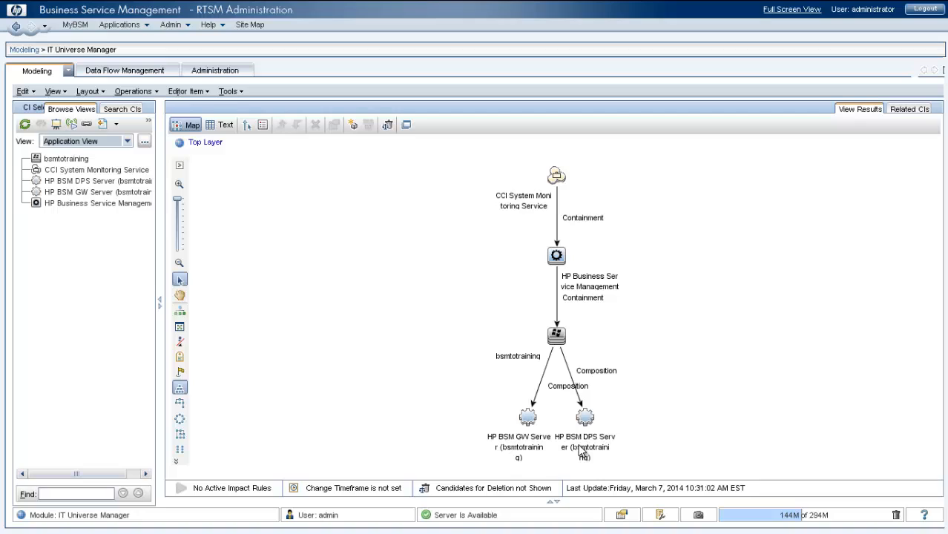
mouse_move(543, 312)
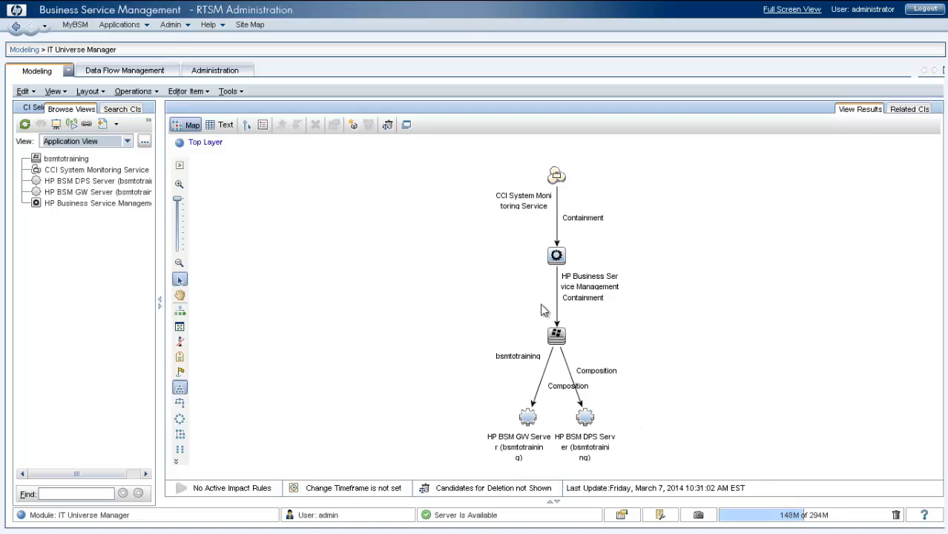